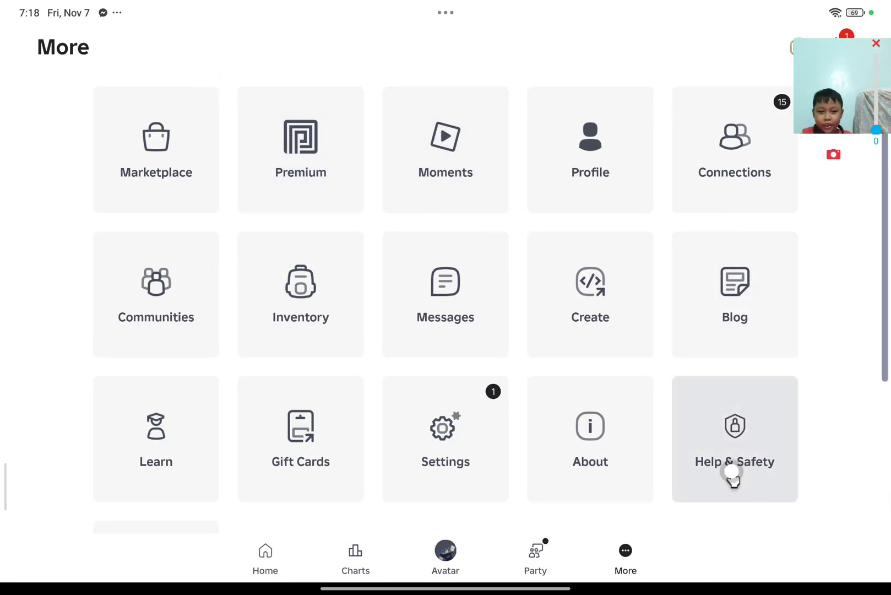
# Go from the More page to the Creator Hub dashboard and start a new API key
pyautogui.click(733, 437)
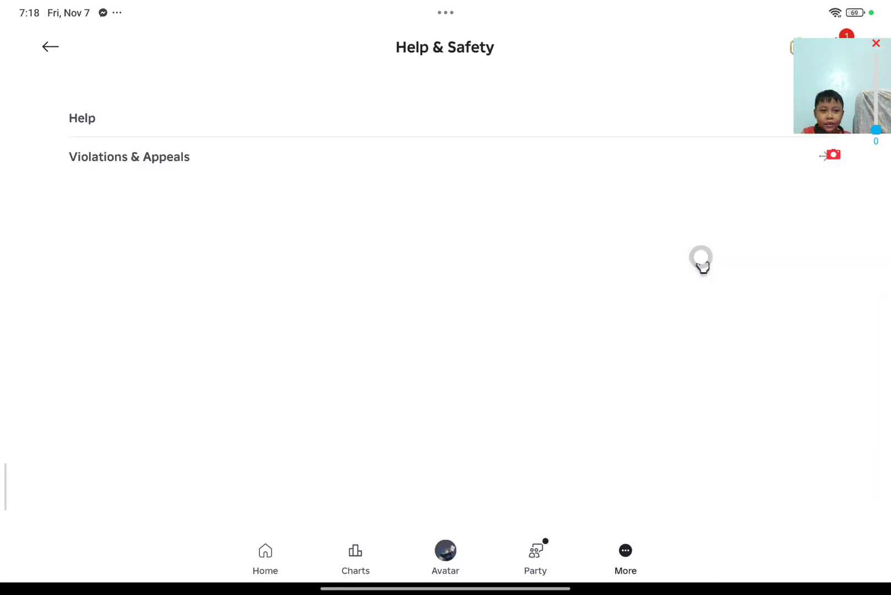
pyautogui.click(50, 47)
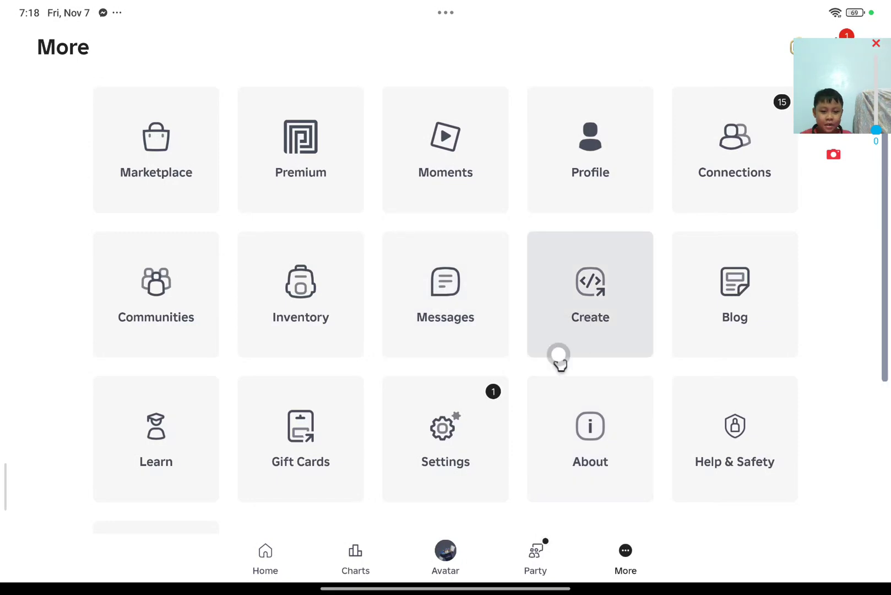
pyautogui.click(589, 292)
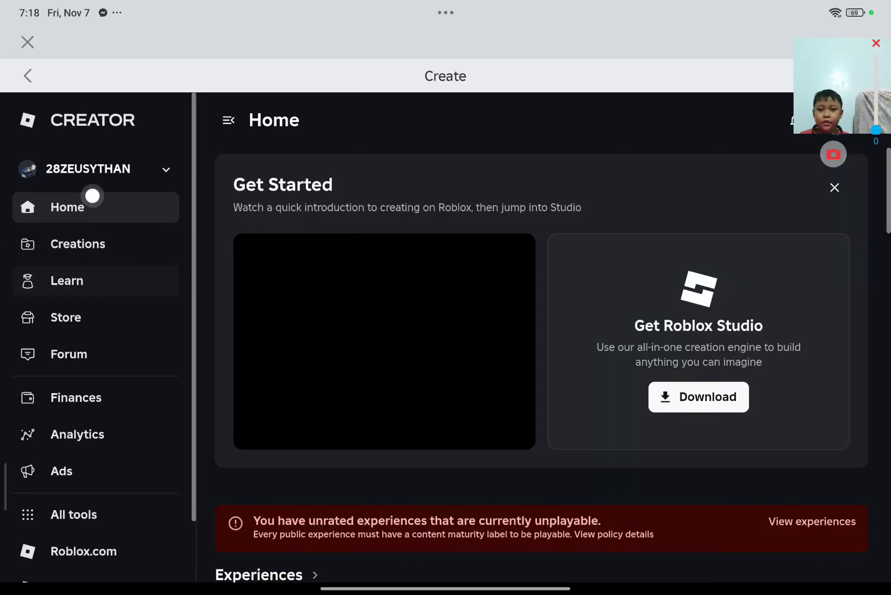
pyautogui.scroll(-3)
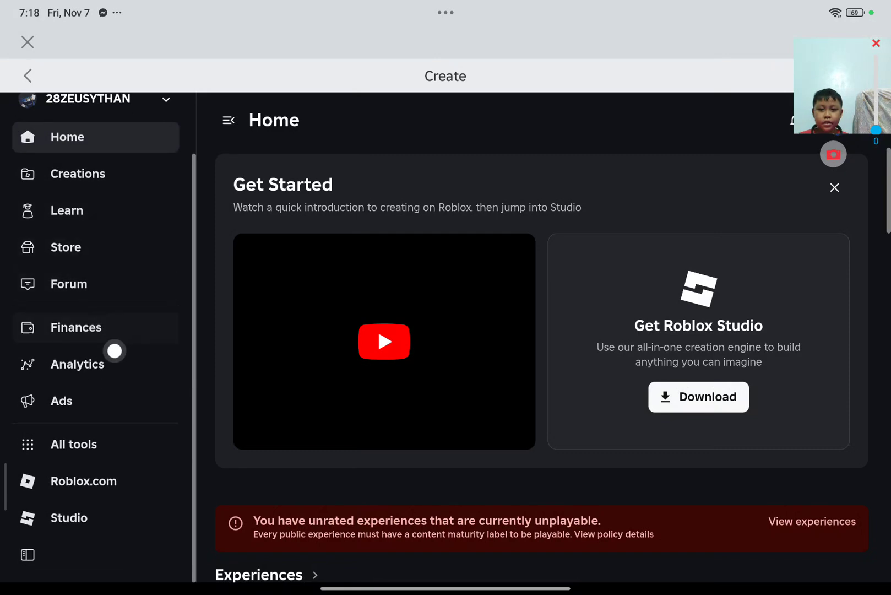
pyautogui.click(73, 444)
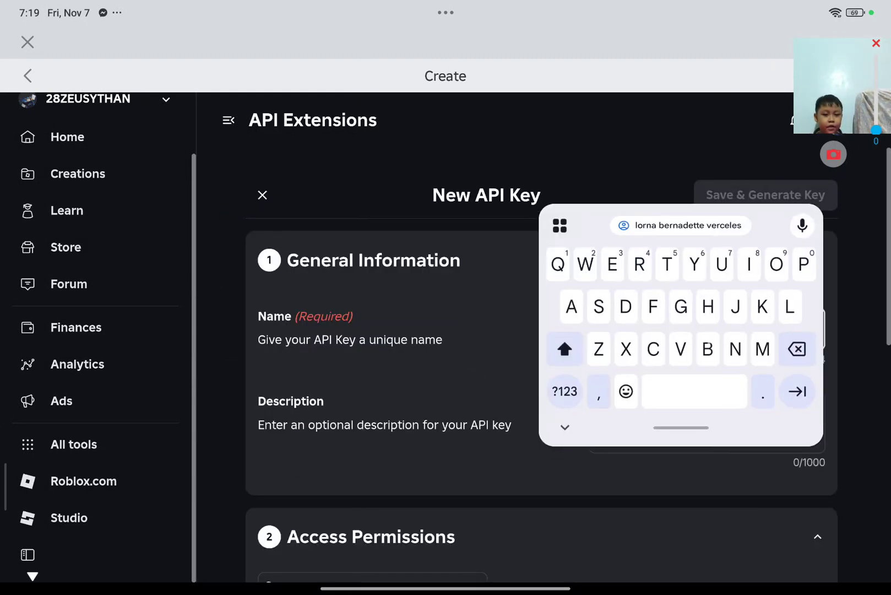
# Name the API key 'test' and add the universe-places API system to its permissions
pyautogui.write('test')
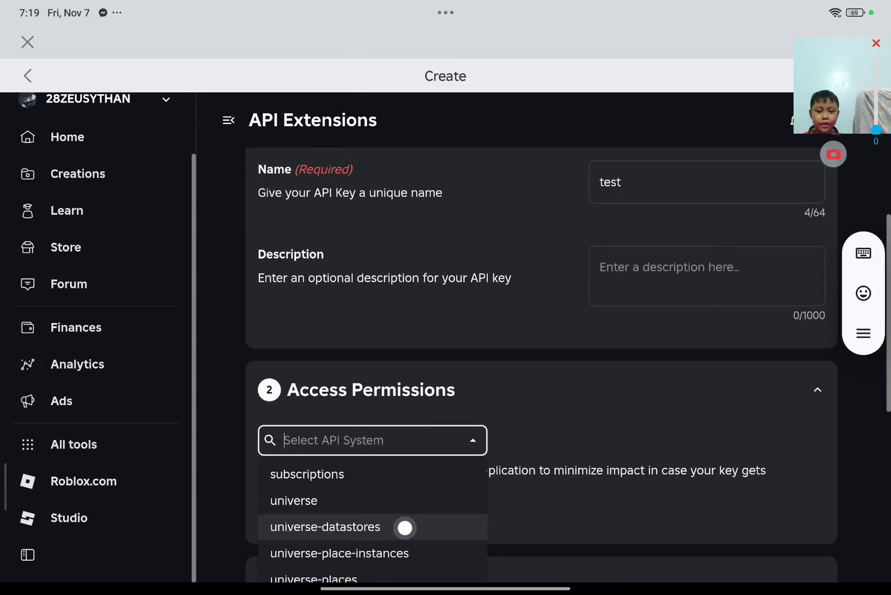
pyautogui.scroll(-3)
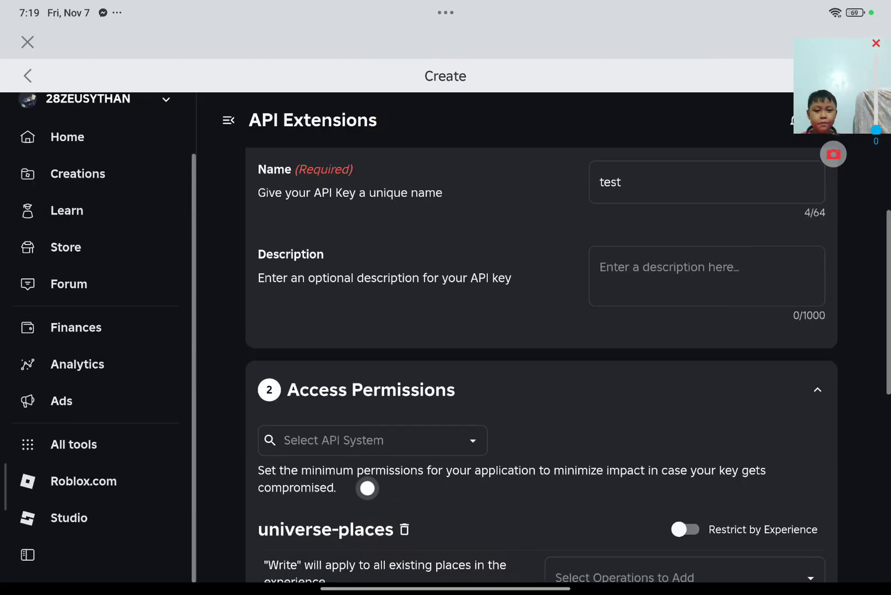
pyautogui.scroll(-3)
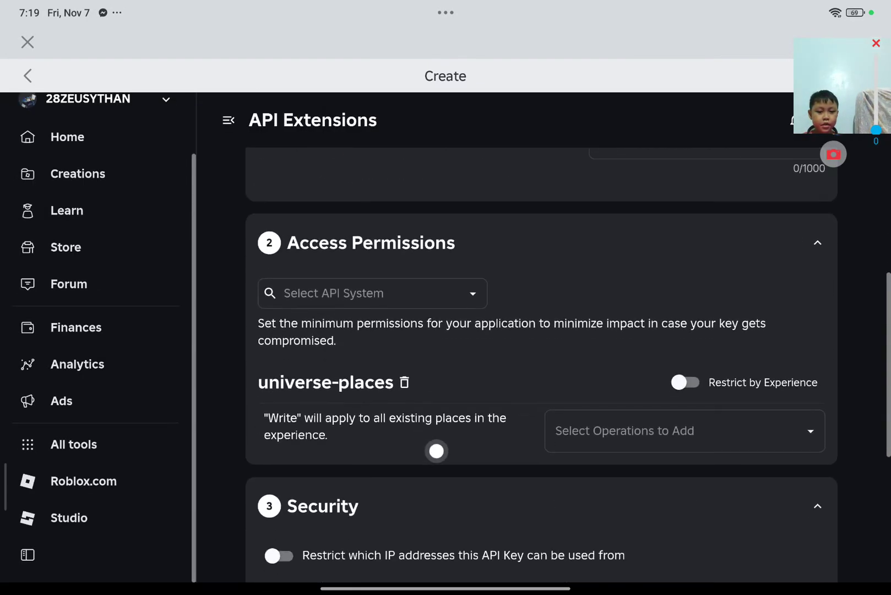
# Grant universe-places:write and allow the key from IP address 0.0.0.0/0
pyautogui.click(681, 430)
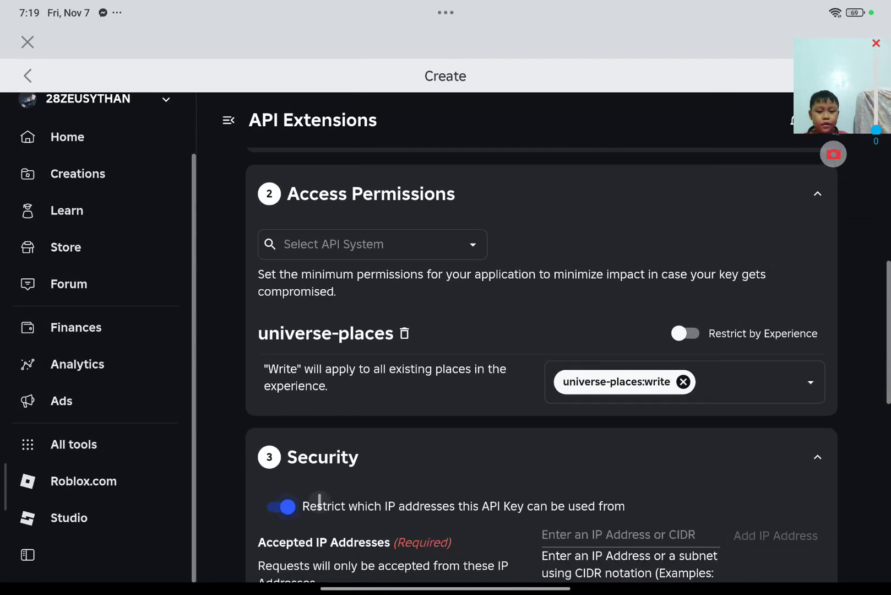
pyautogui.scroll(-3)
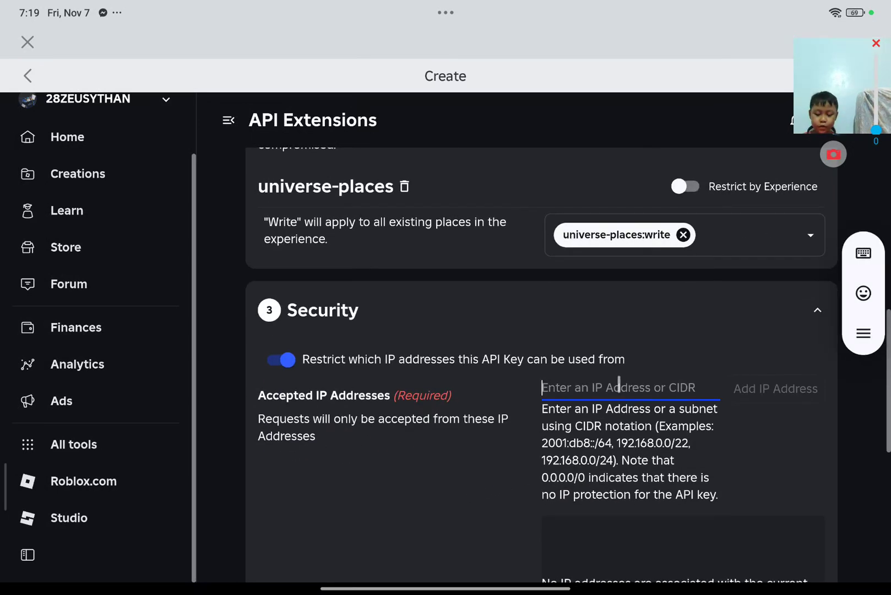
pyautogui.write('0.0')
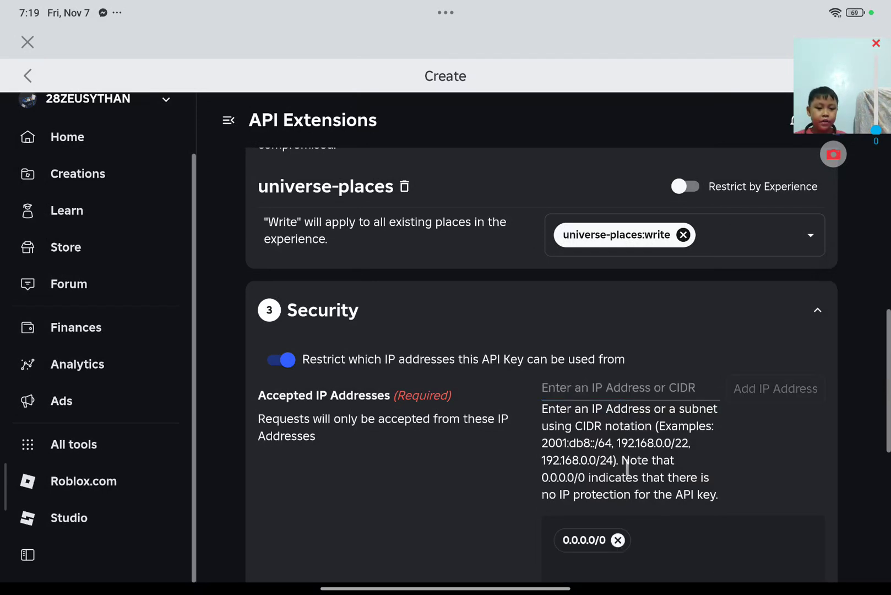
# Set expiration to No Expiration and submit, which fails because a key named 'test' exists
pyautogui.scroll(-3)
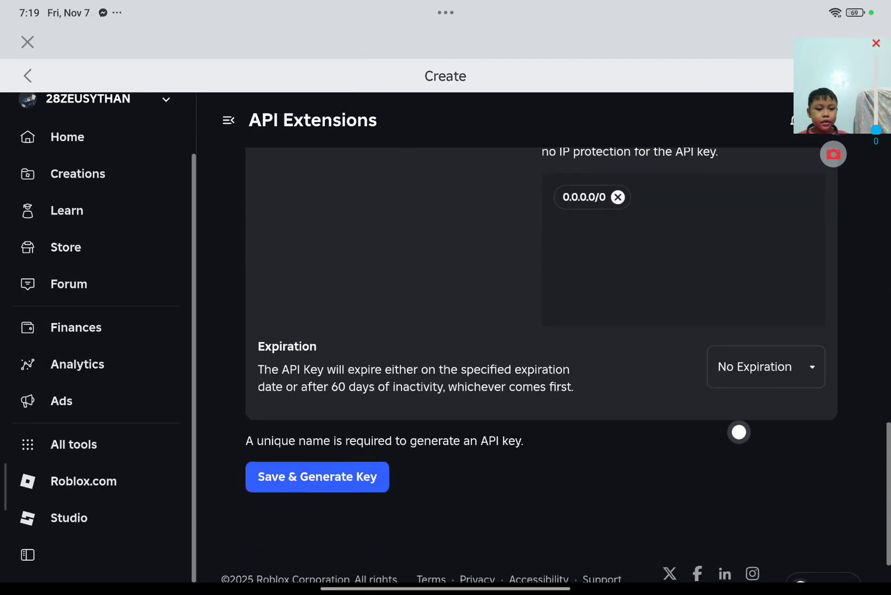
pyautogui.click(765, 366)
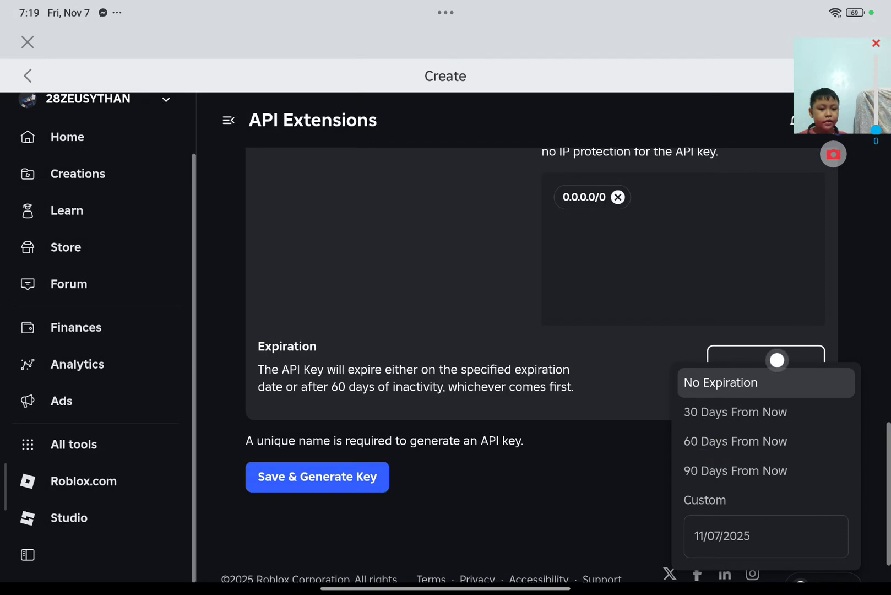
pyautogui.click(719, 382)
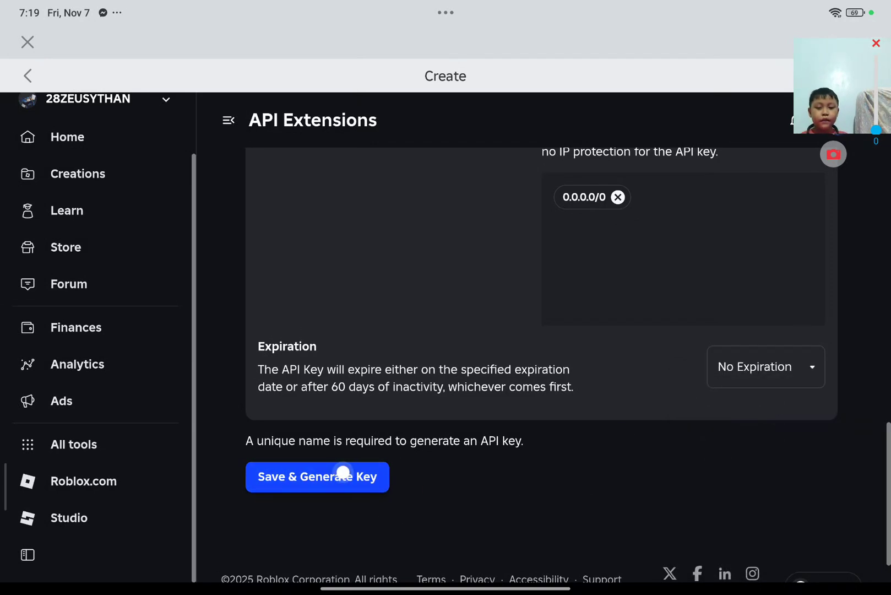
pyautogui.click(317, 476)
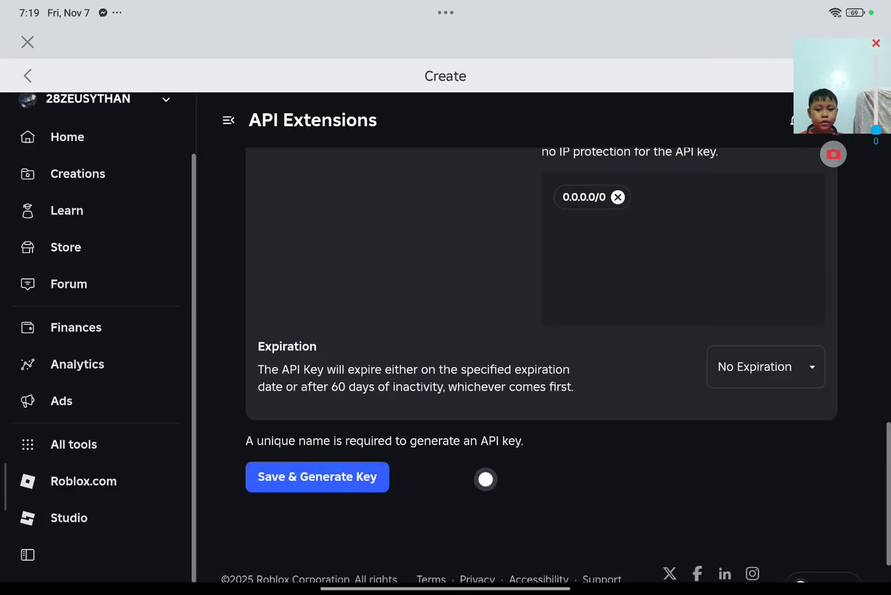
pyautogui.click(318, 476)
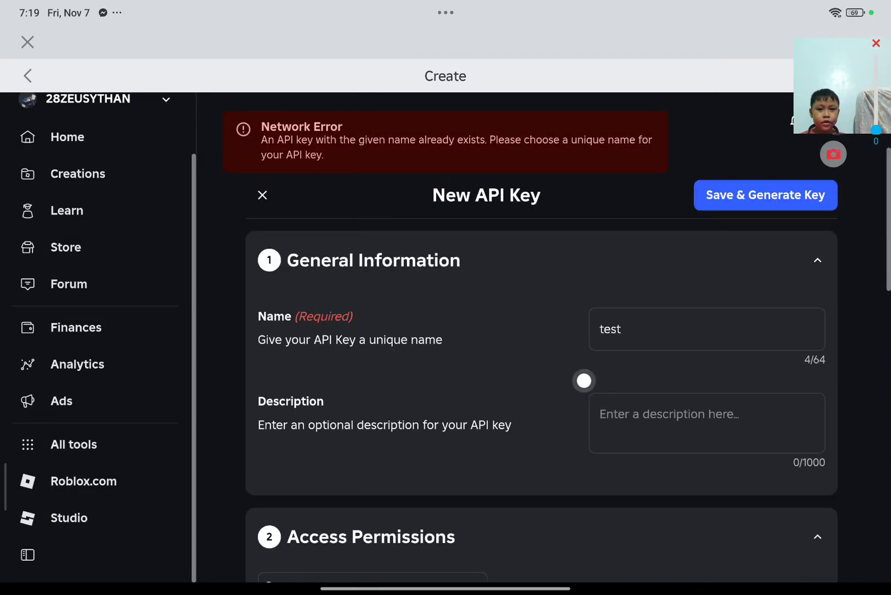